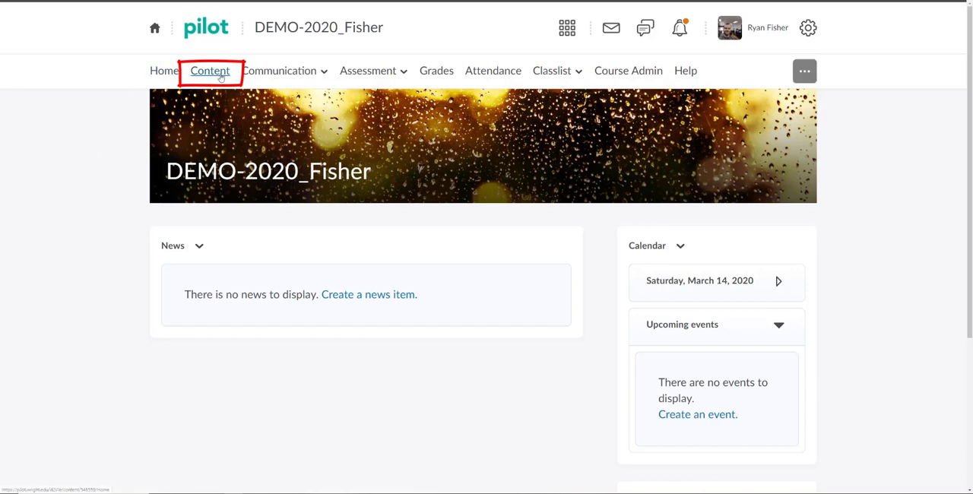
# Step: Go to the course Content area and bring up the New menu in the Week 1 module
pyautogui.click(209, 70)
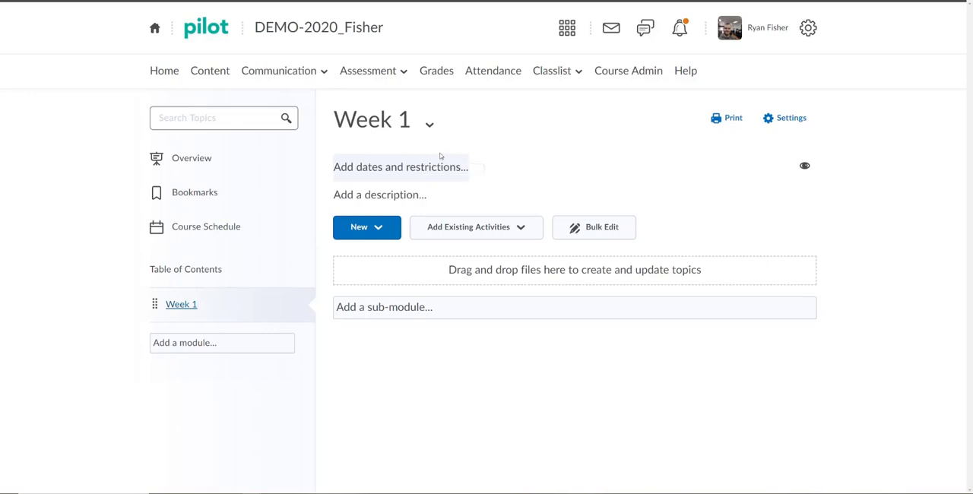
pyautogui.moveTo(438, 155)
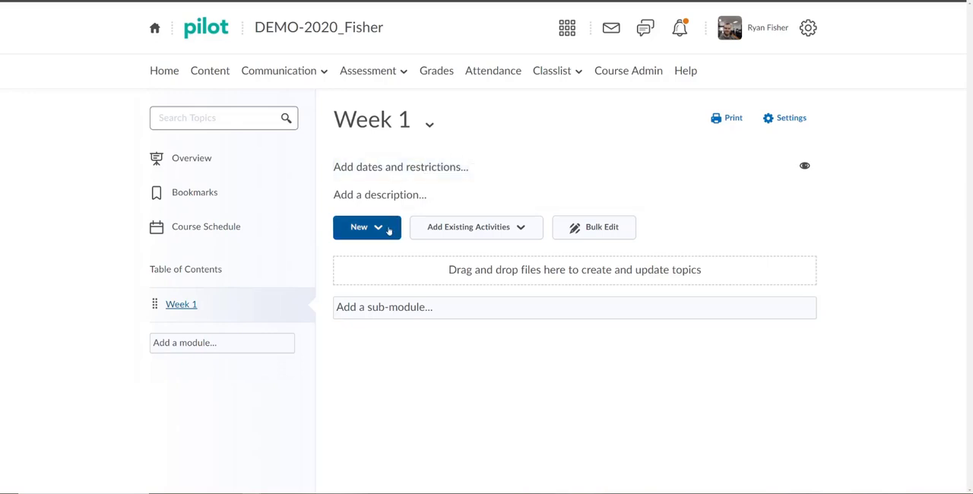
pyautogui.click(368, 227)
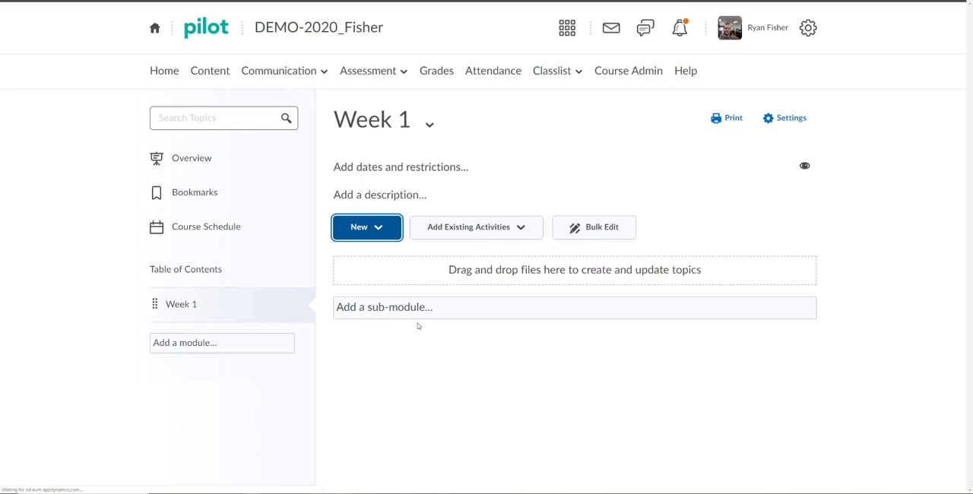
# Step: Create a new file topic titled 'Testing' with an Introduction heading and paragraph, correcting 'programmes' to 'programs'
pyautogui.click(366, 227)
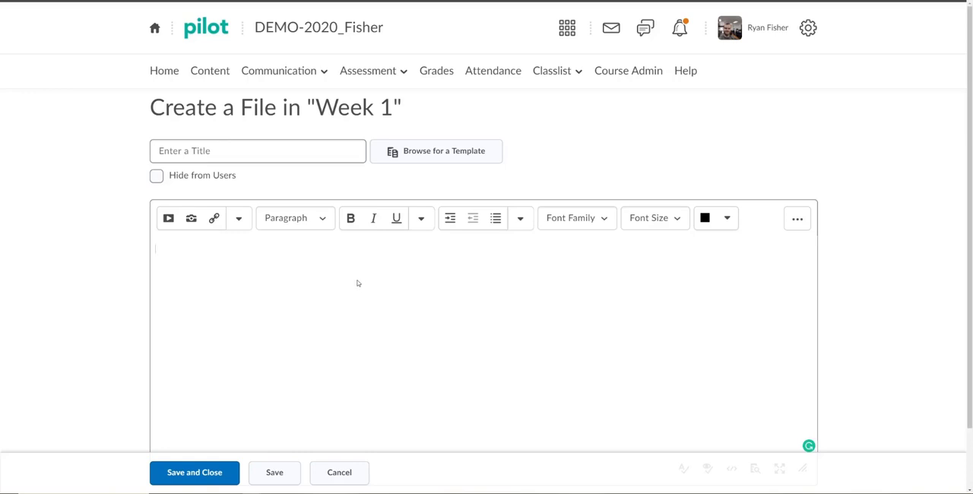
pyautogui.scroll(-3)
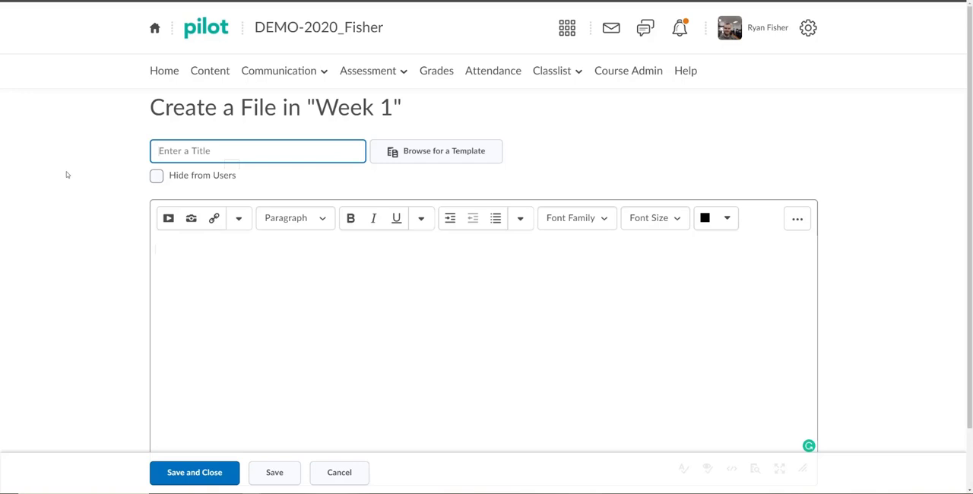
pyautogui.write('Testing')
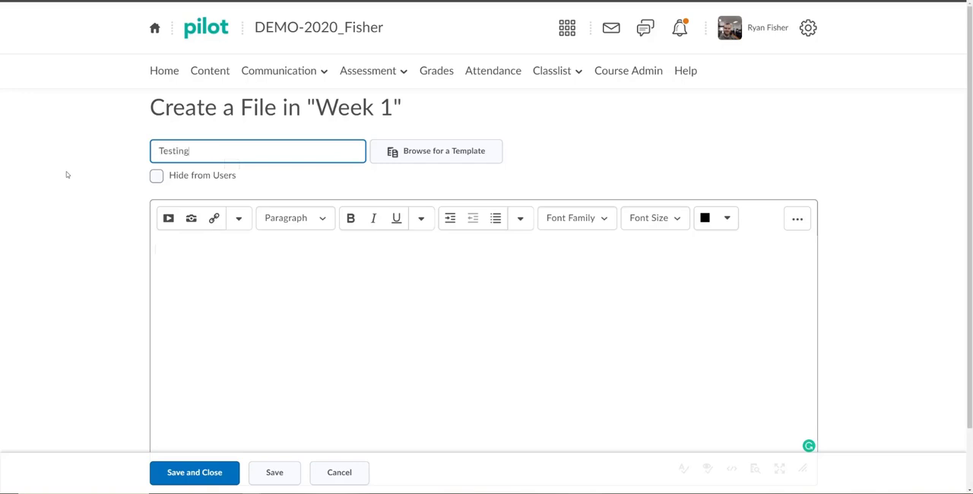
pyautogui.click(206, 254)
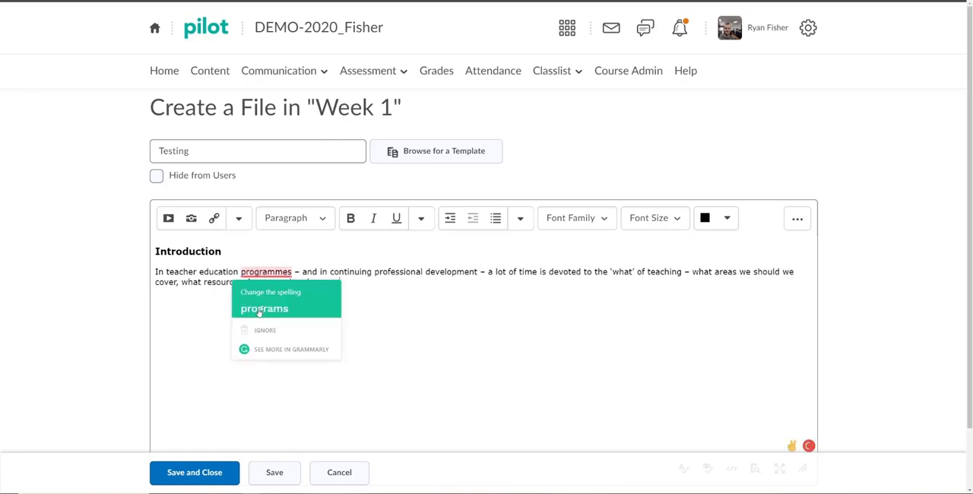
pyautogui.click(265, 309)
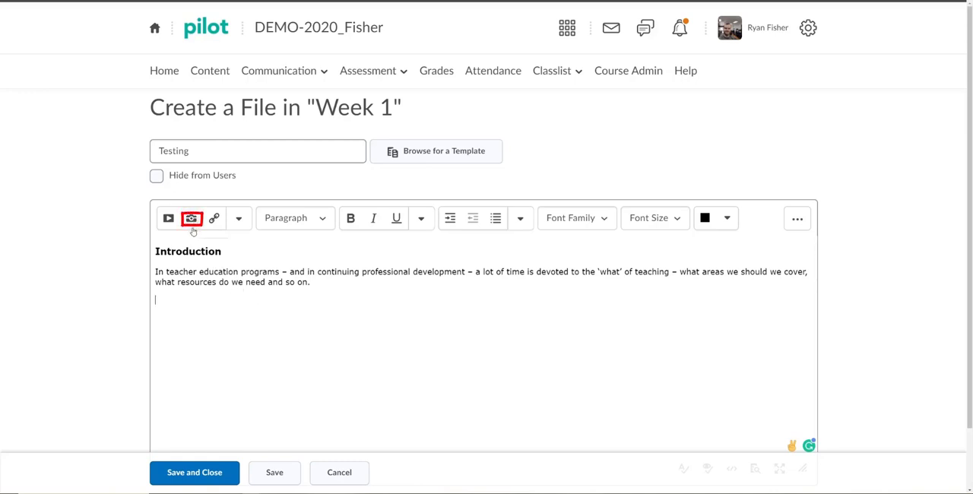
pyautogui.click(191, 219)
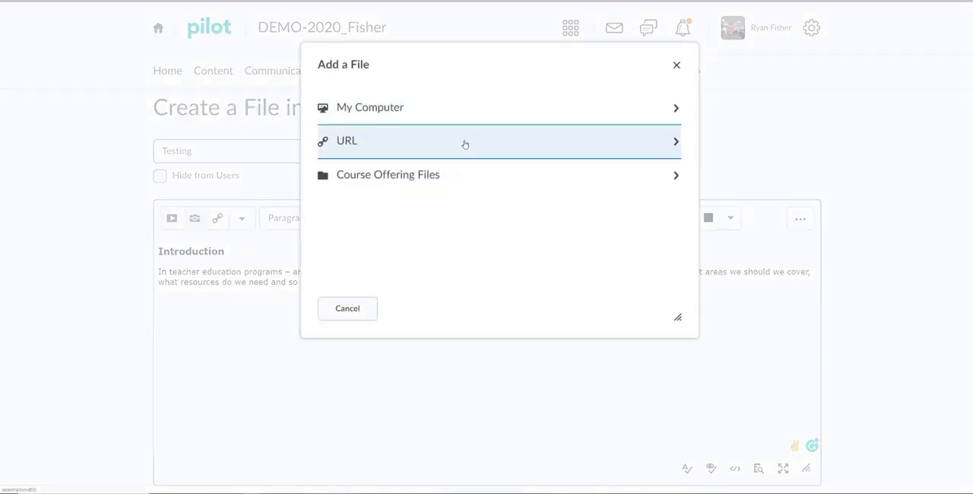
pyautogui.moveTo(487, 106)
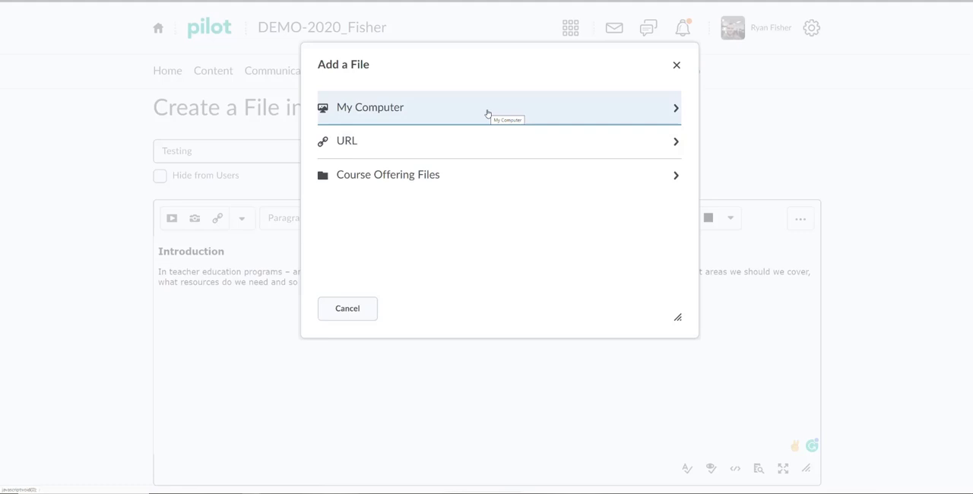
pyautogui.moveTo(452, 146)
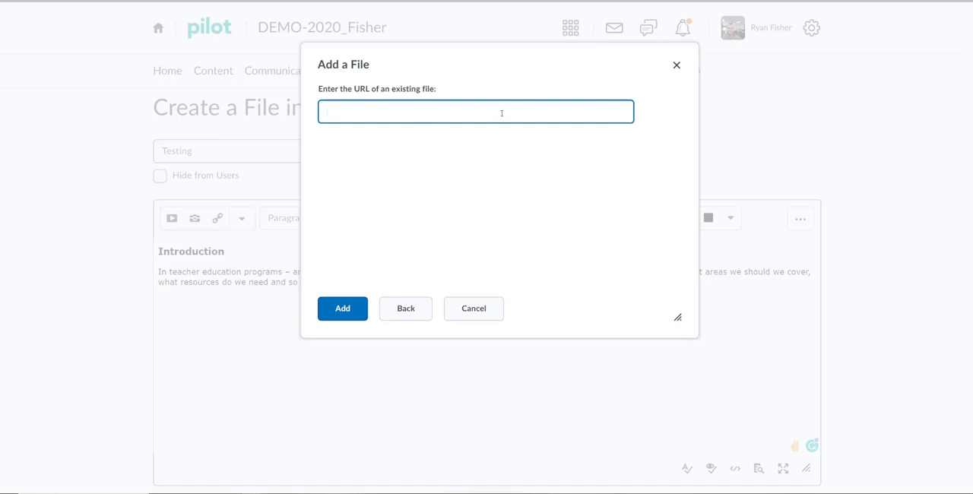
pyautogui.moveTo(474, 307)
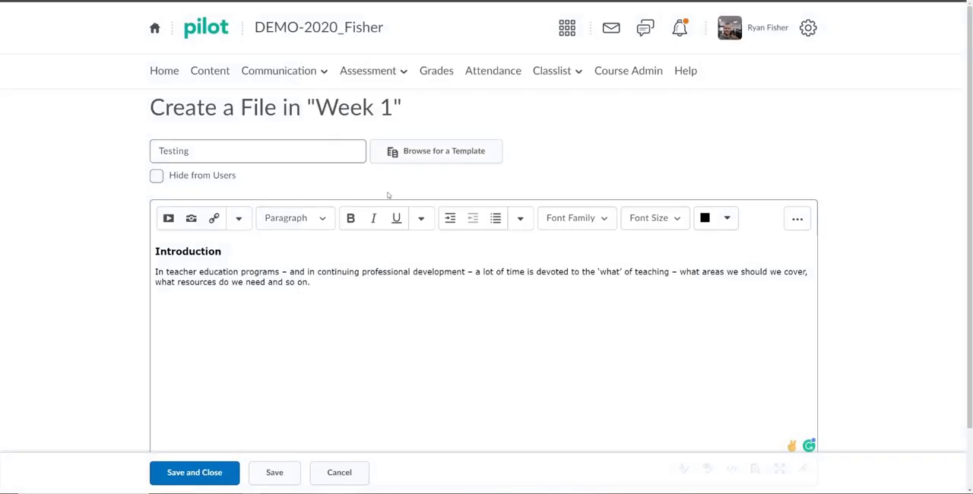
# Step: Upload puppies-cover.jpg from the computer as the image to insert
pyautogui.click(167, 219)
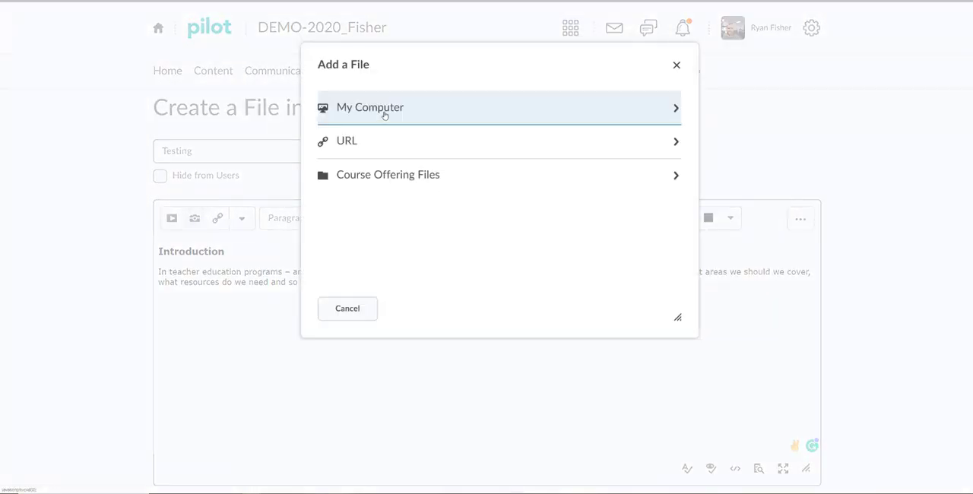
pyautogui.click(371, 106)
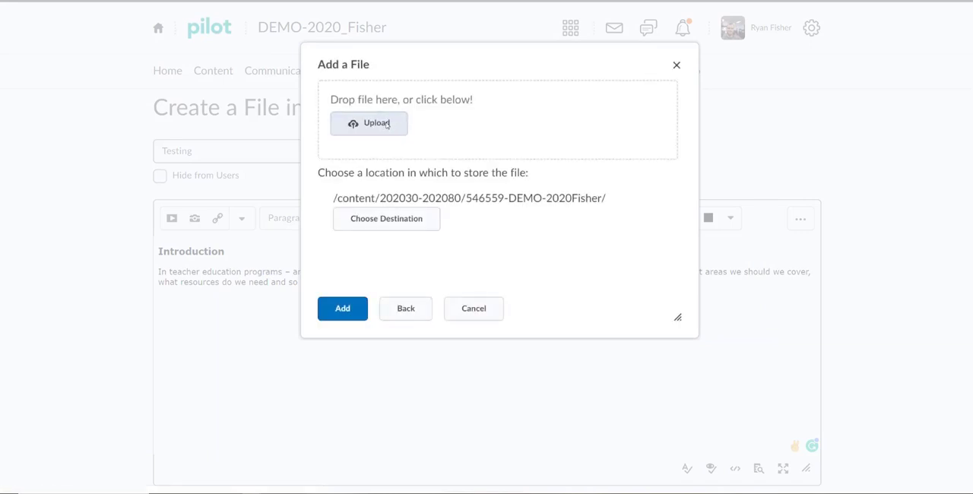
pyautogui.click(368, 124)
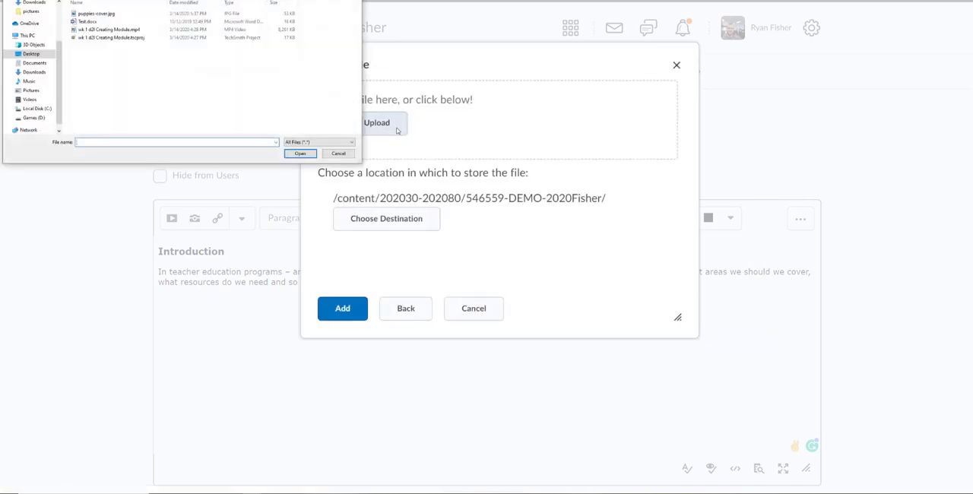
pyautogui.click(94, 14)
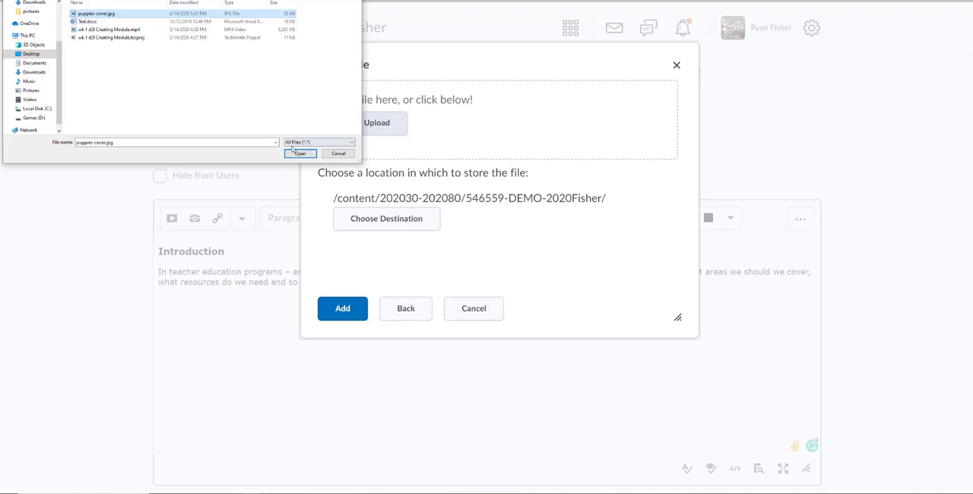
pyautogui.click(299, 153)
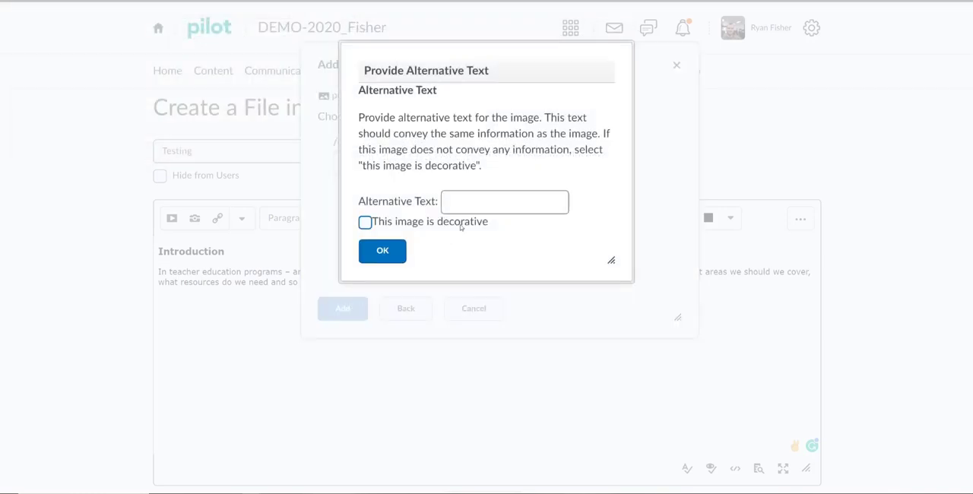
# Step: Give the image the alternative text 'Puppy'
pyautogui.write('P')
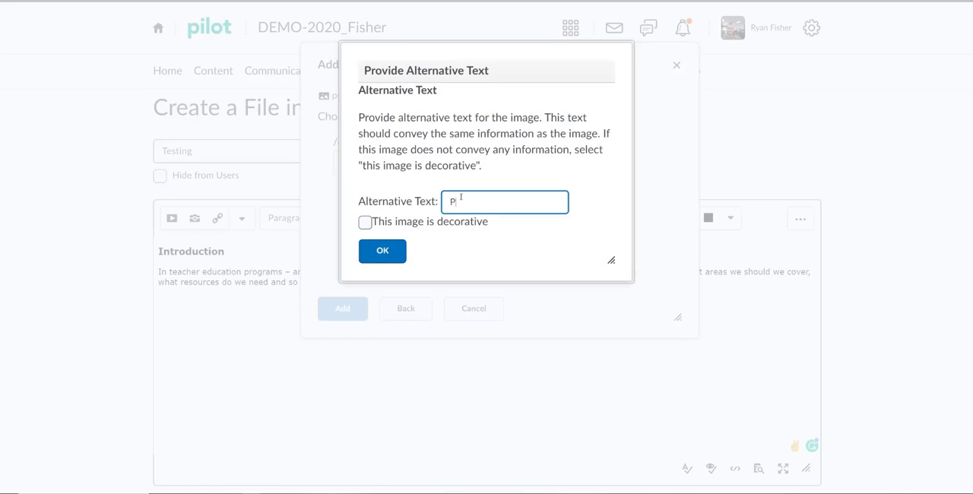
pyautogui.write('uppy')
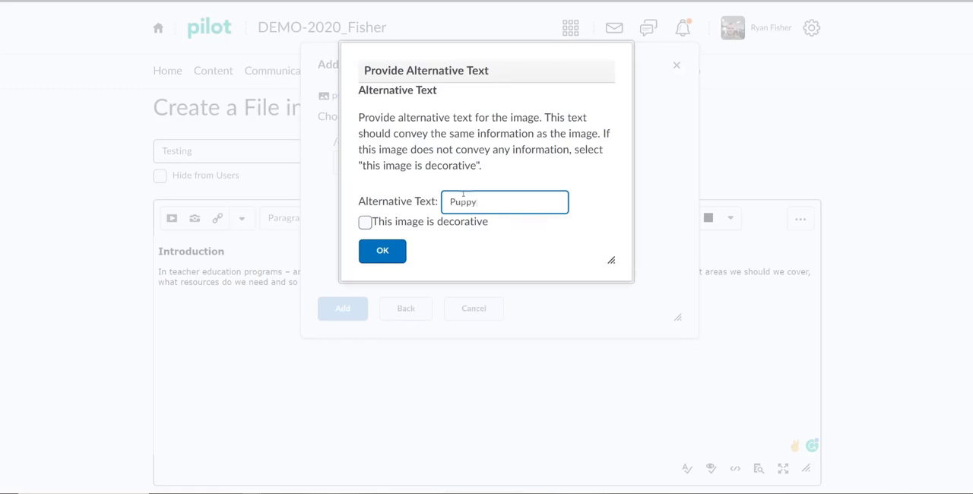
pyautogui.click(383, 251)
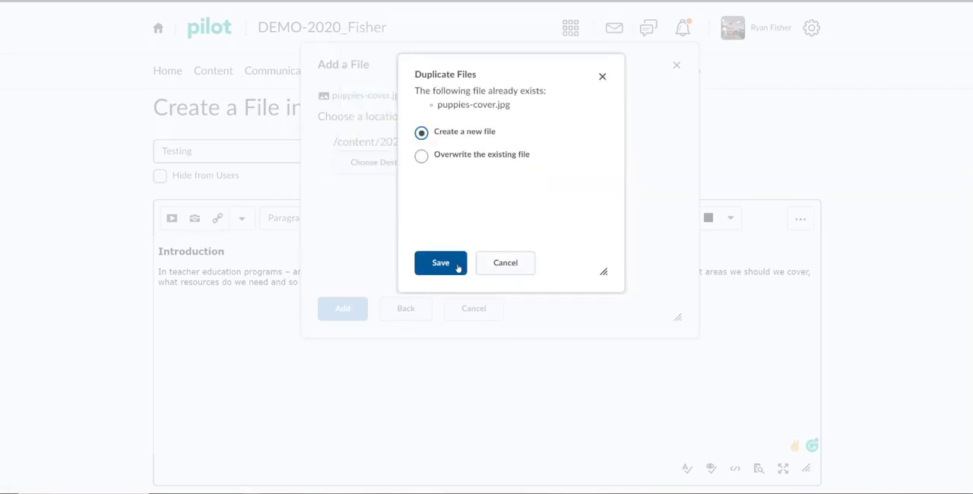
# Step: Keep the upload as a new file and save the Testing topic as a new copy with the embedded puppy photo
pyautogui.click(441, 261)
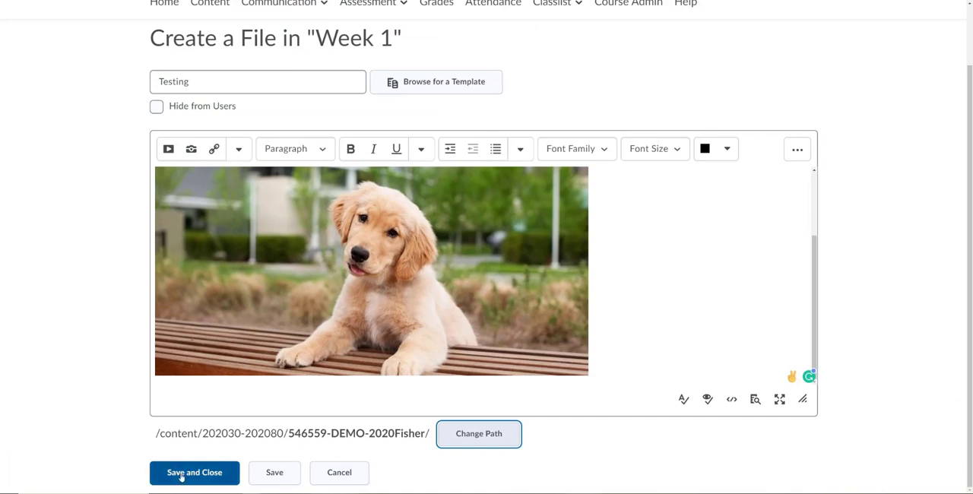
pyautogui.moveTo(213, 480)
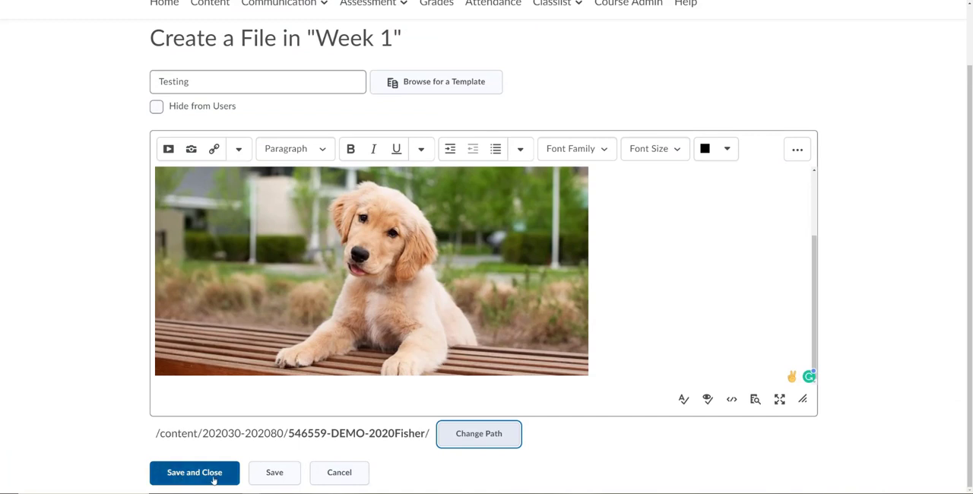
pyautogui.click(195, 472)
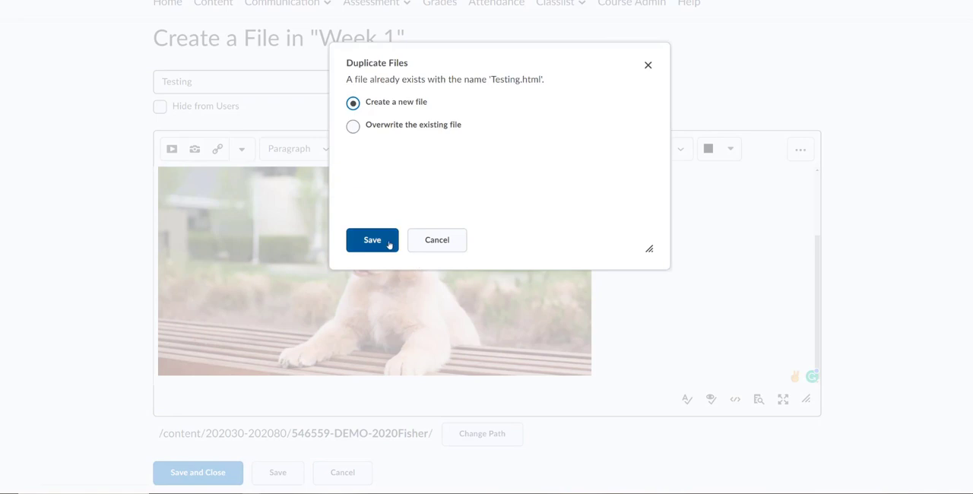
pyautogui.click(372, 240)
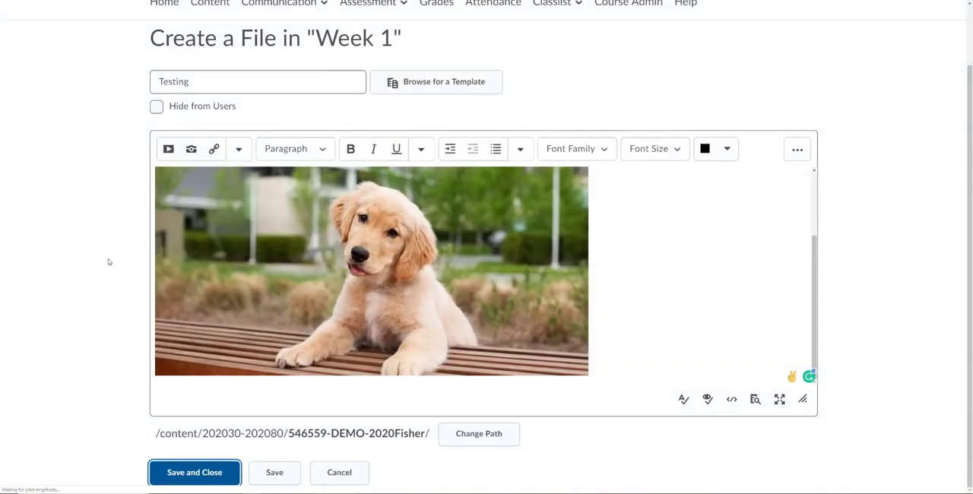
pyautogui.click(194, 471)
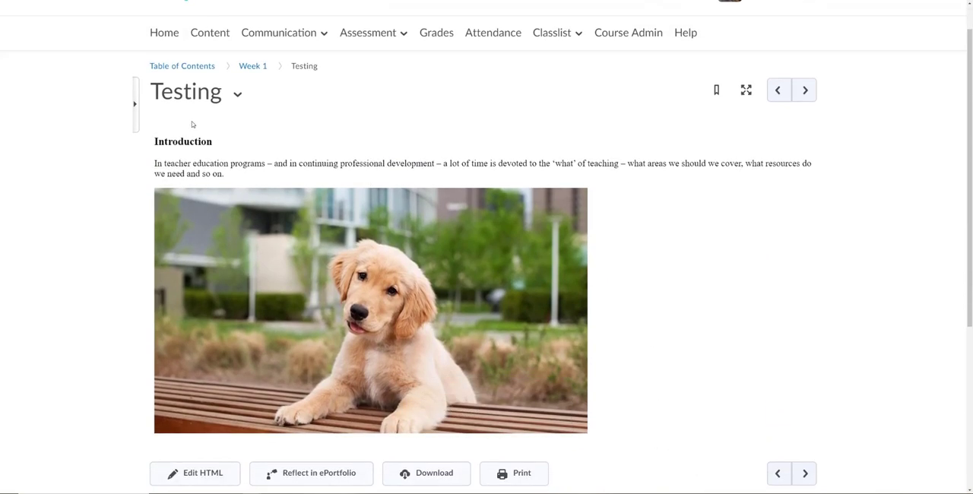
pyautogui.moveTo(447, 175)
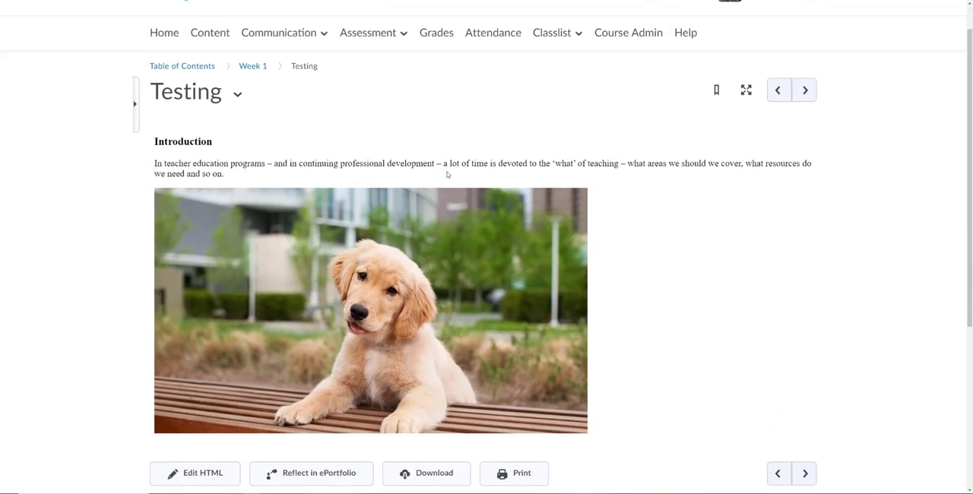
# Step: Return via the Table of Contents to Week 1 and reopen the Testing topic showing its text and puppy image
pyautogui.scroll(-3)
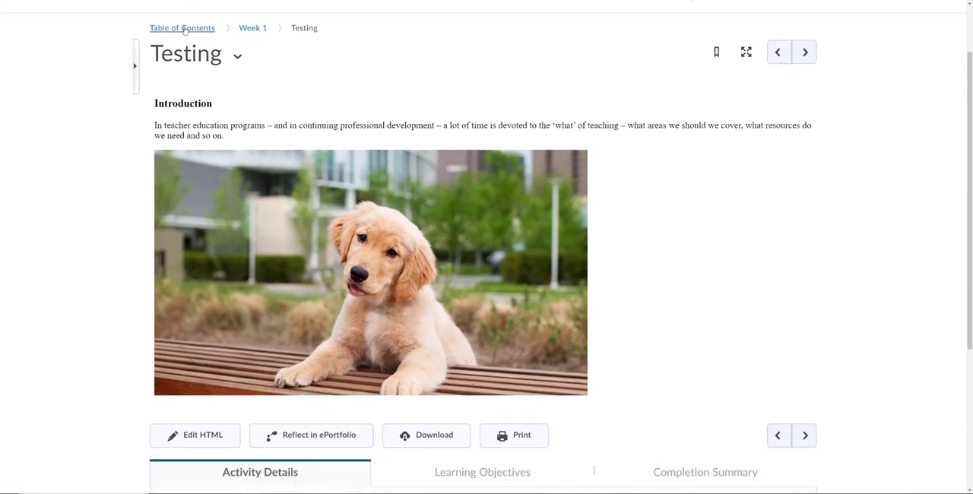
pyautogui.click(182, 27)
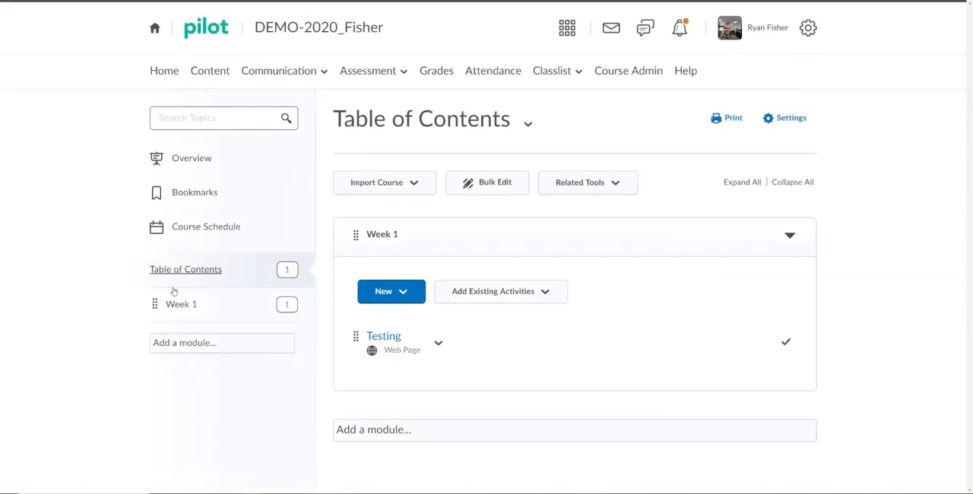
pyautogui.click(181, 304)
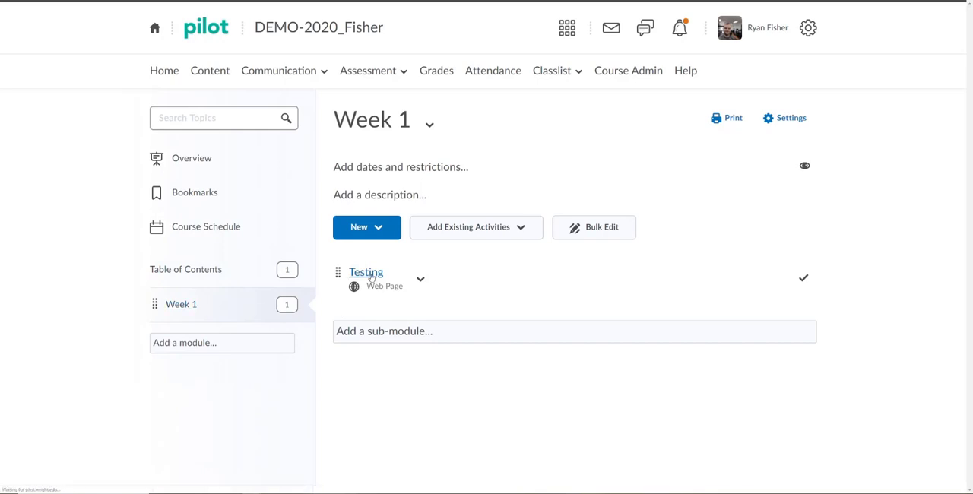
pyautogui.click(365, 272)
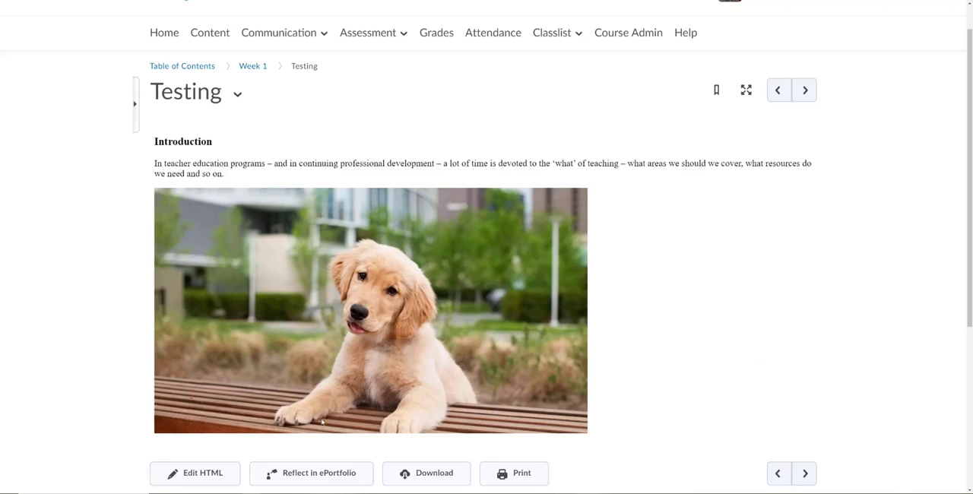
pyautogui.moveTo(809, 416)
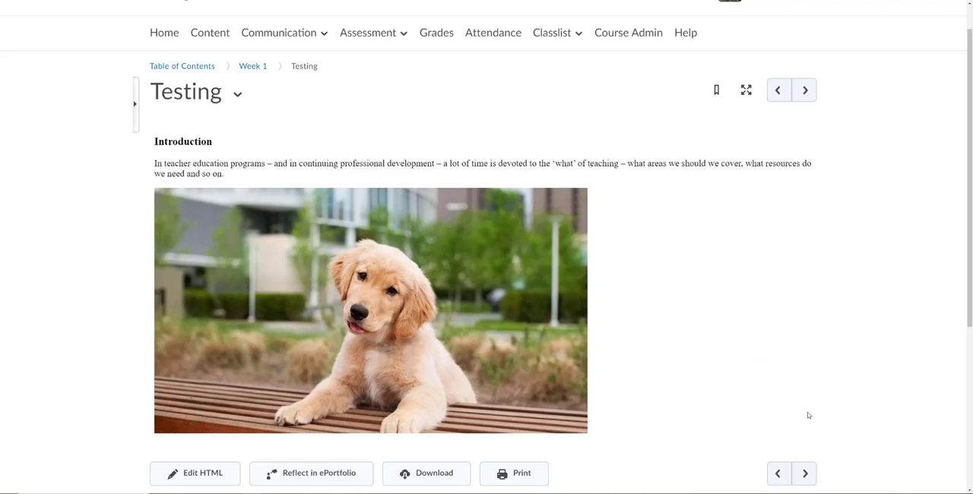